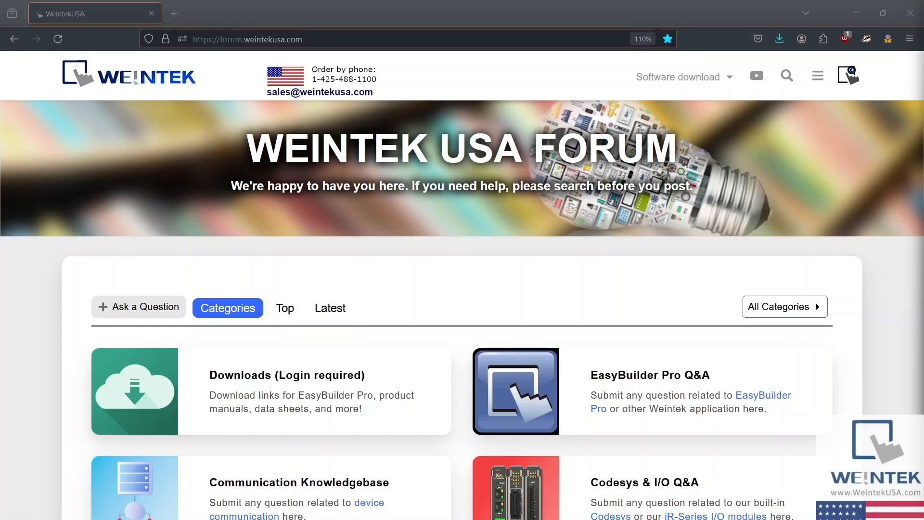
{"action": "mouse_move", "coordinate": [225, 234]}
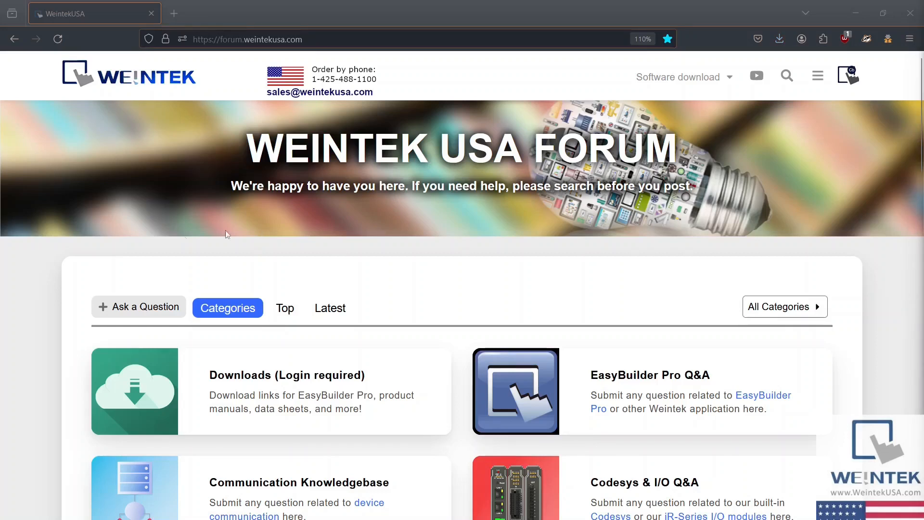
{"action": "mouse_move", "coordinate": [191, 286]}
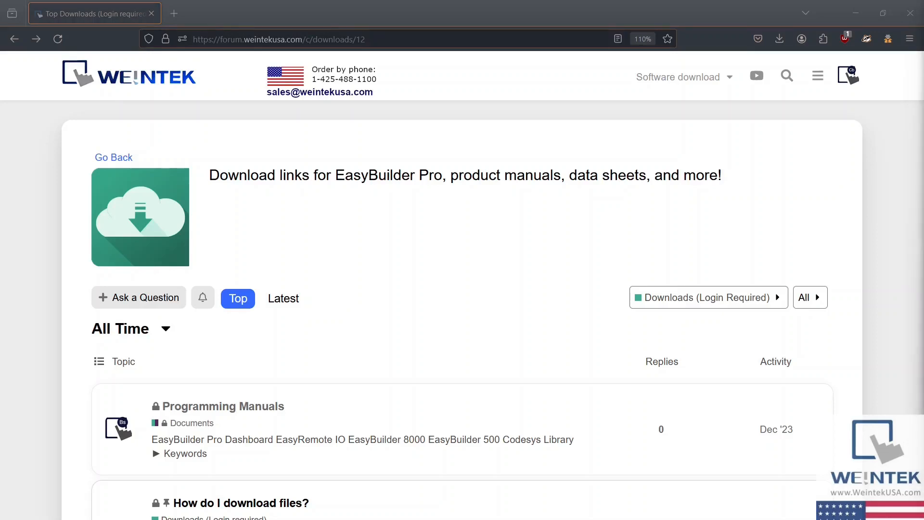
{"action": "mouse_move", "coordinate": [419, 248]}
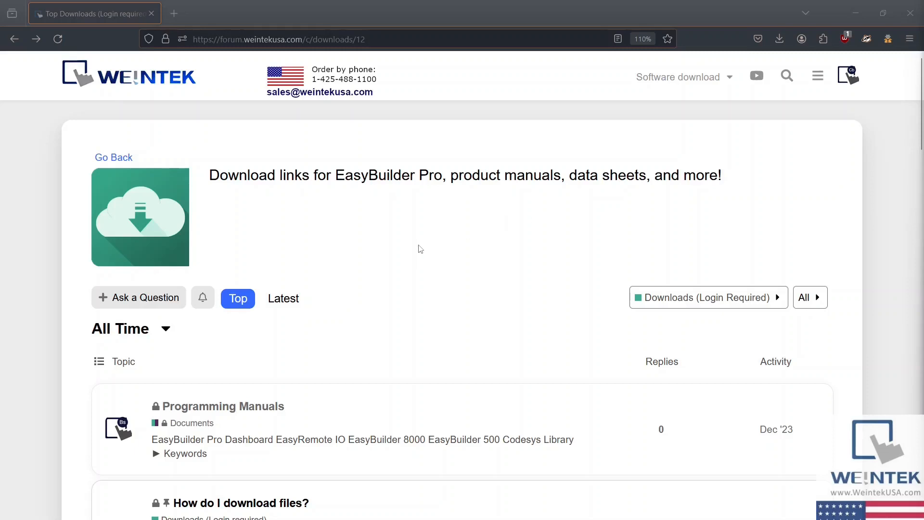
Open the EasyBuilder Pro release topic from the Downloads topic list.
{"action": "scroll", "scroll_direction": "down", "scroll_amount": 3}
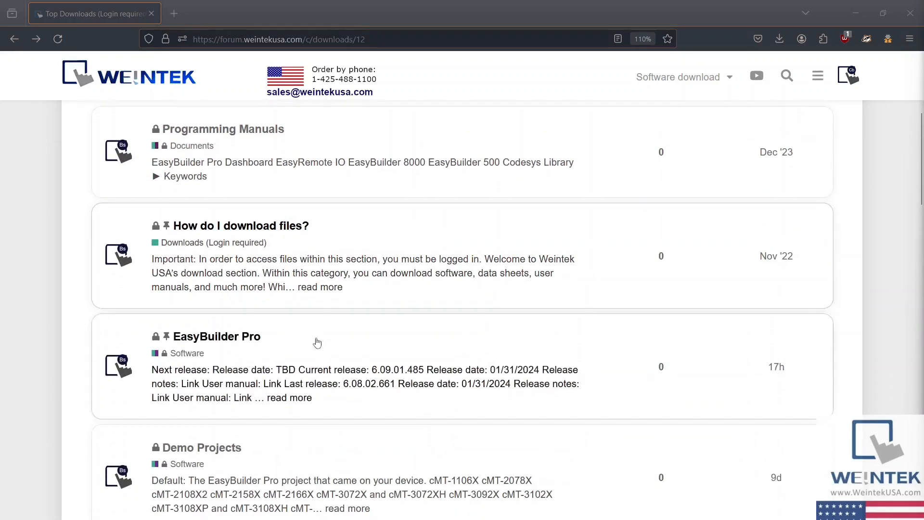
{"action": "mouse_move", "coordinate": [281, 337]}
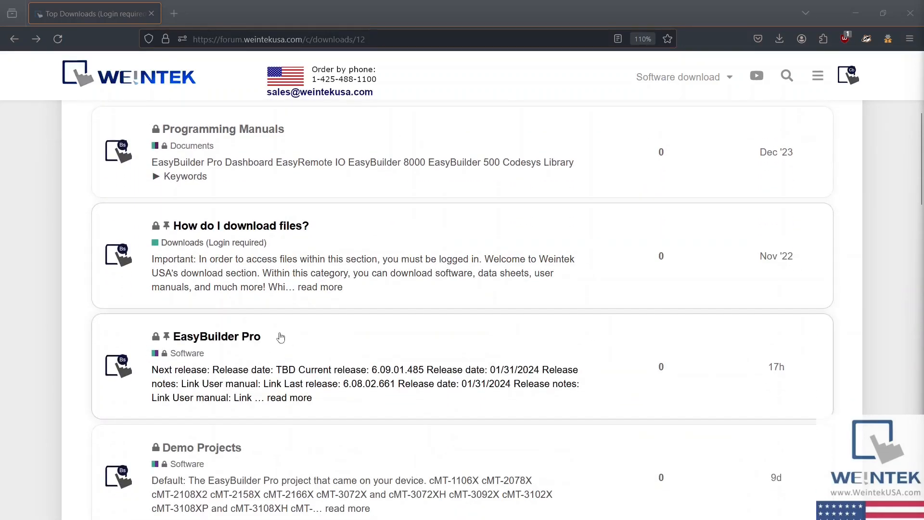
{"action": "mouse_move", "coordinate": [232, 344]}
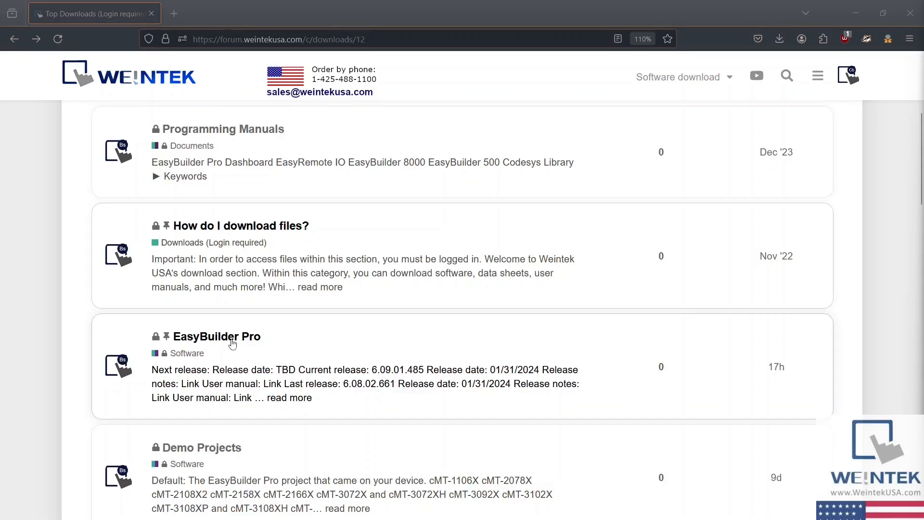
{"action": "left_click", "coordinate": [217, 336]}
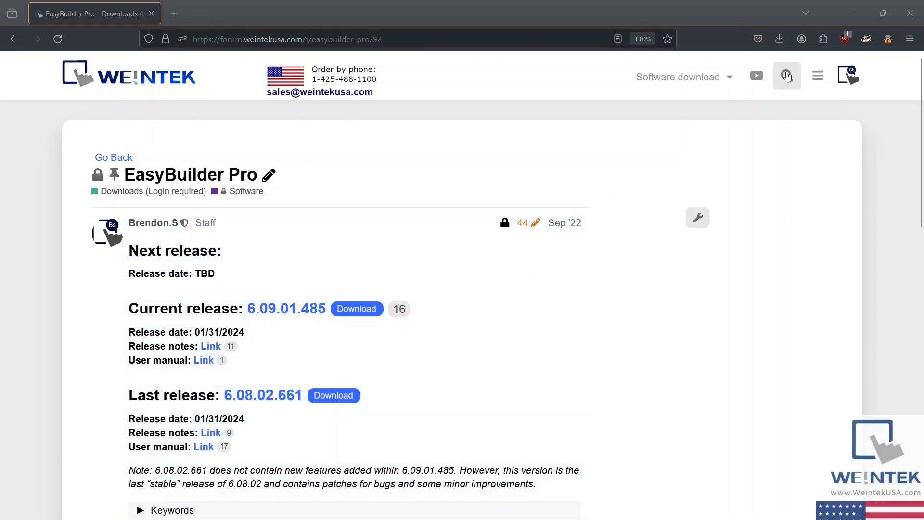
Download the current 6.09.01.485 release zip and dismiss the downloads panel.
{"action": "left_click", "coordinate": [786, 75]}
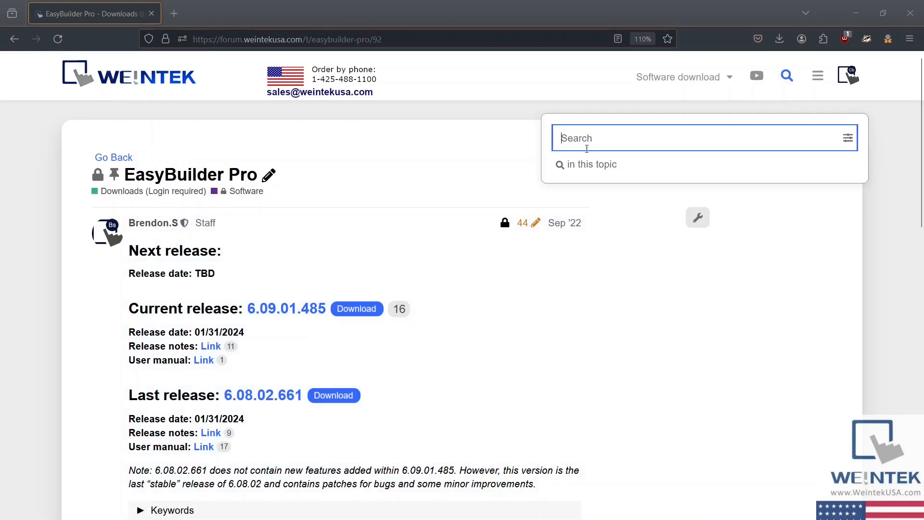
{"action": "mouse_move", "coordinate": [789, 101]}
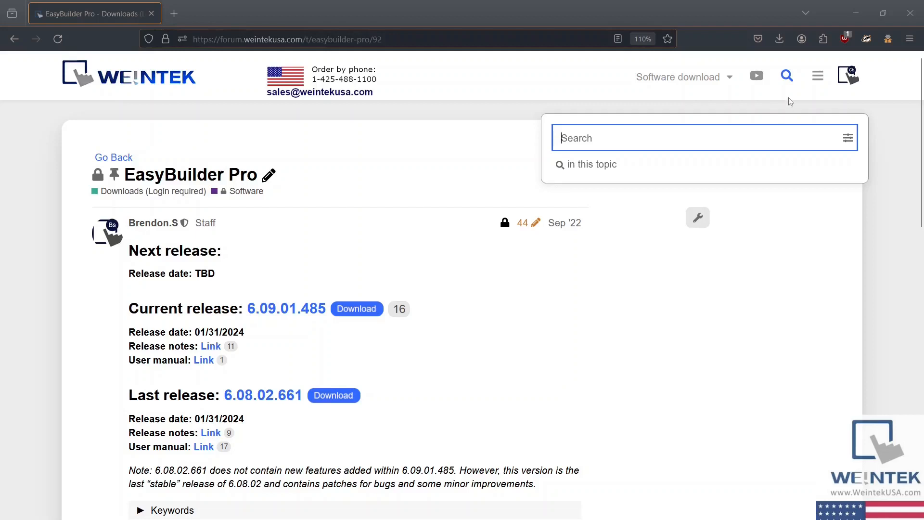
{"action": "left_click", "coordinate": [786, 75]}
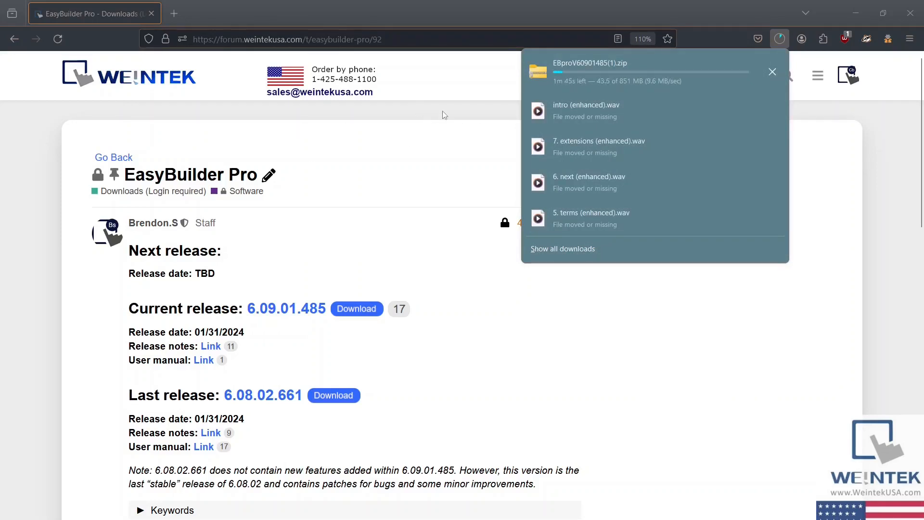
{"action": "left_click", "coordinate": [678, 77]}
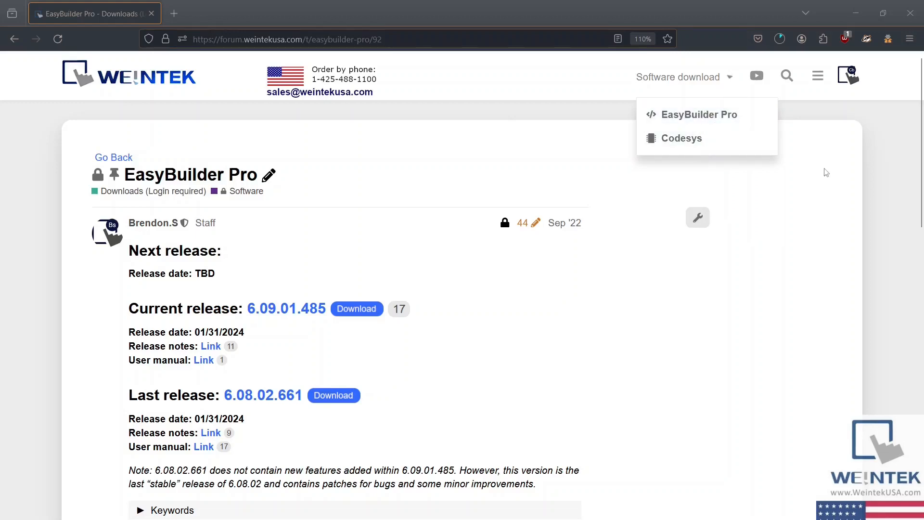
{"action": "left_click", "coordinate": [357, 308]}
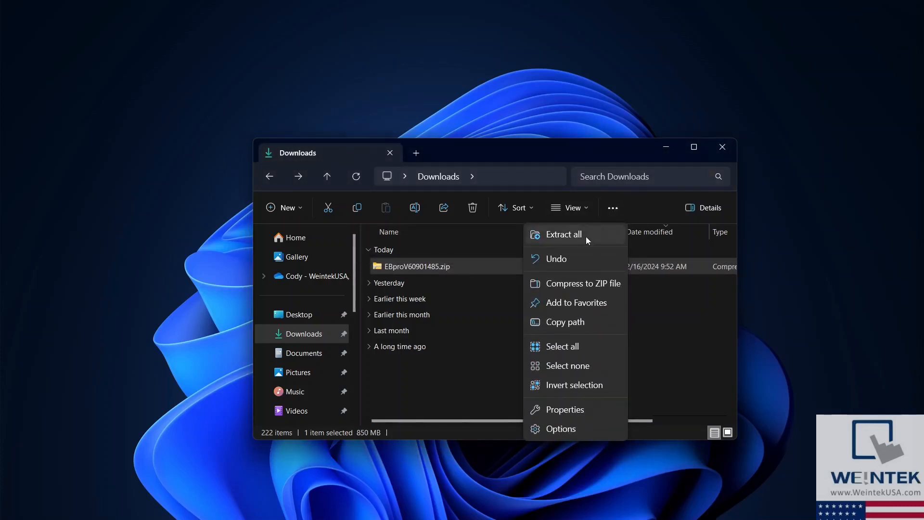
Extract the EasyBuilder Pro zip and launch setup.exe from the EBproV60901485 folder.
{"action": "left_click", "coordinate": [563, 234]}
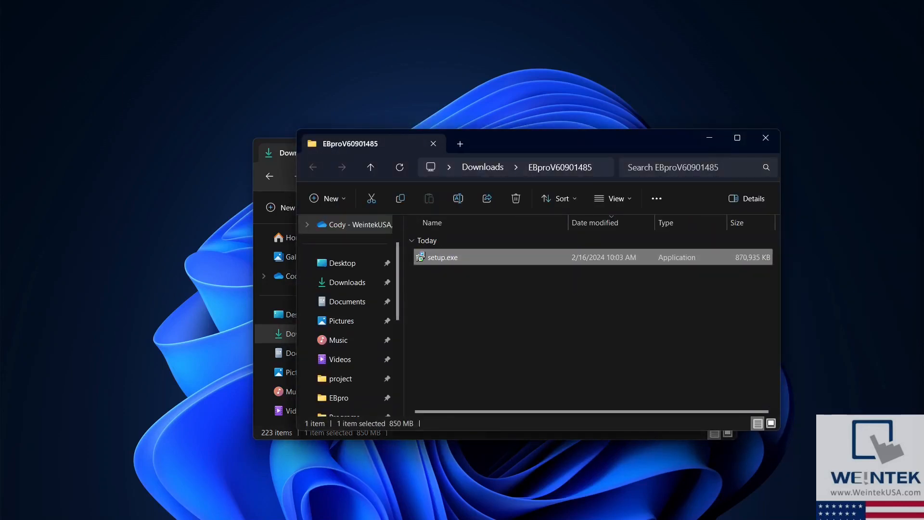
{"action": "double_click", "coordinate": [442, 257]}
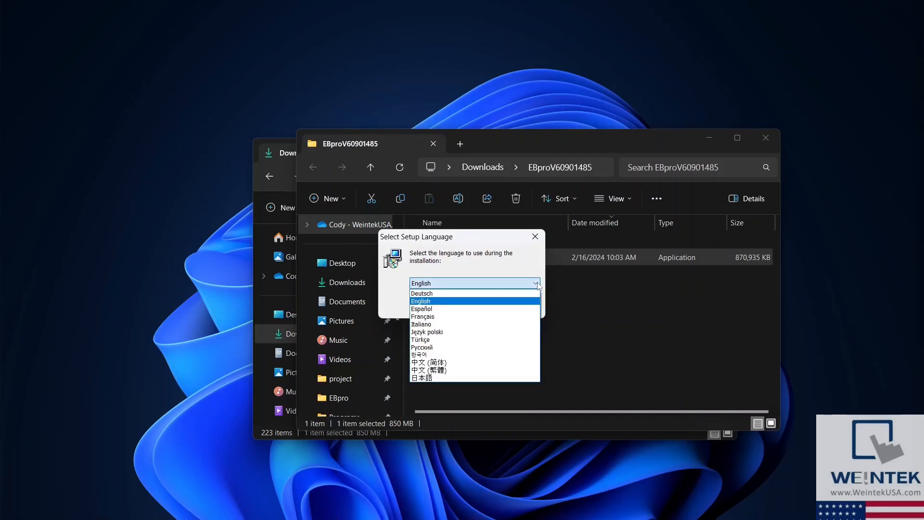
Keep English as the setup language and continue past the welcome page.
{"action": "left_click", "coordinate": [420, 300]}
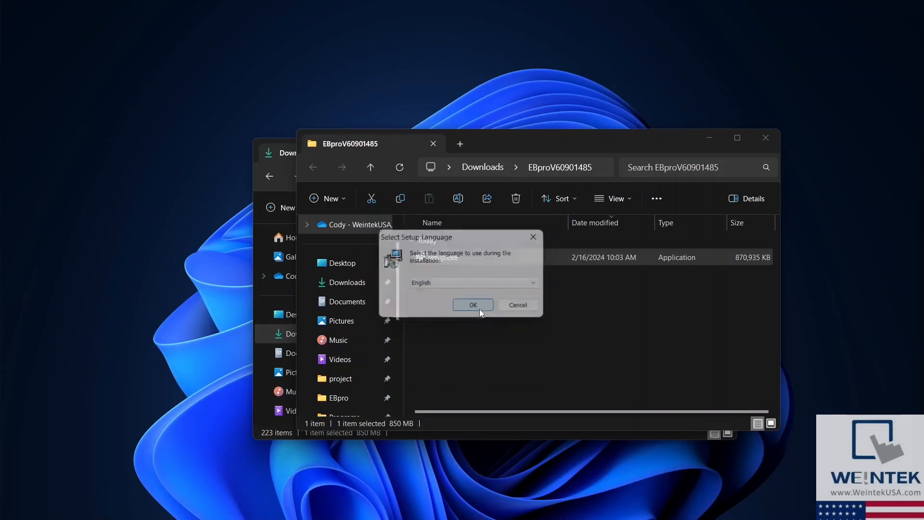
{"action": "left_click", "coordinate": [472, 305]}
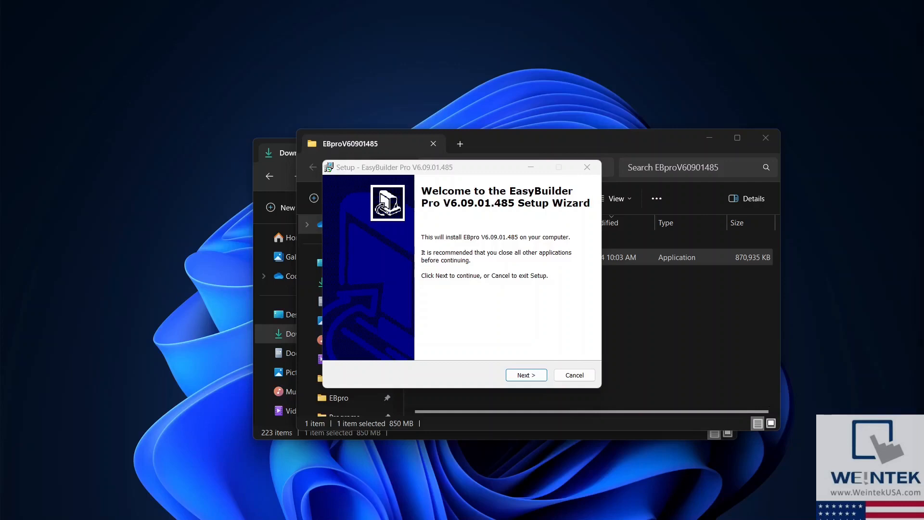
{"action": "mouse_move", "coordinate": [578, 327]}
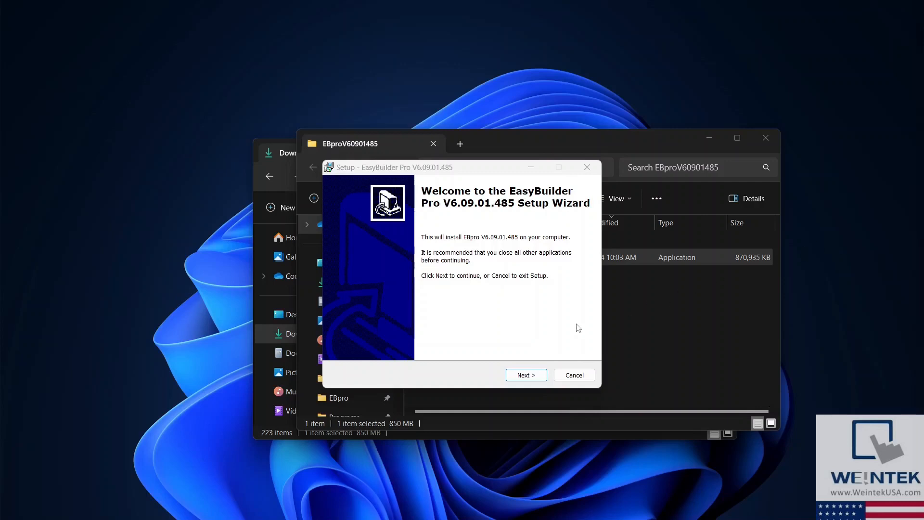
{"action": "left_click", "coordinate": [525, 375]}
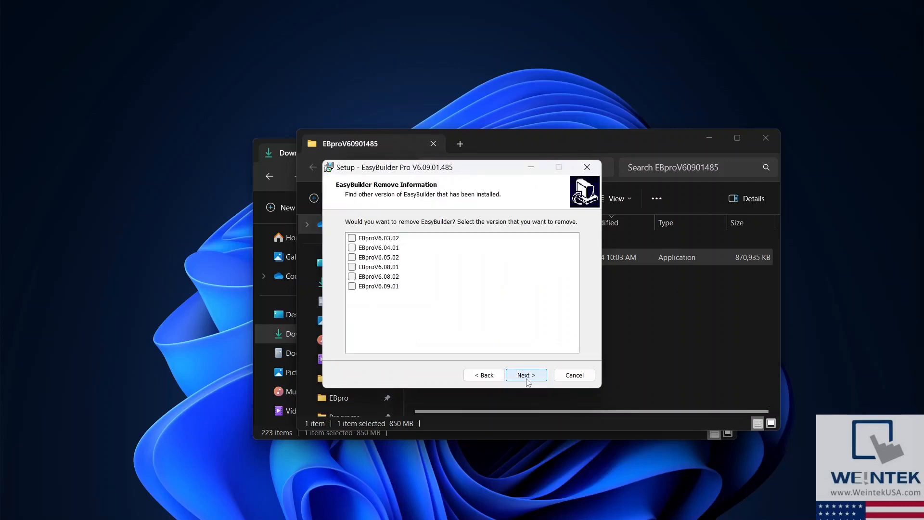
Continue without removing older versions and accept the license agreement.
{"action": "left_click", "coordinate": [525, 374]}
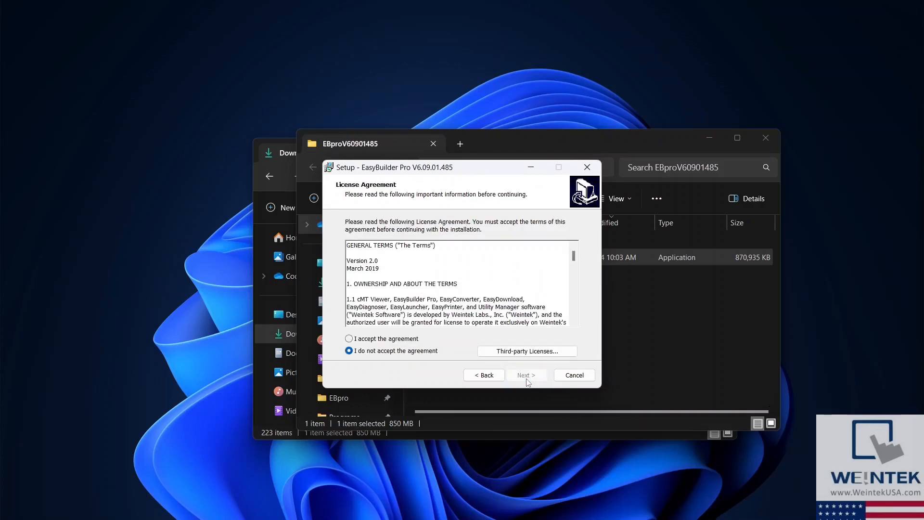
{"action": "scroll", "scroll_direction": "down", "scroll_amount": 3}
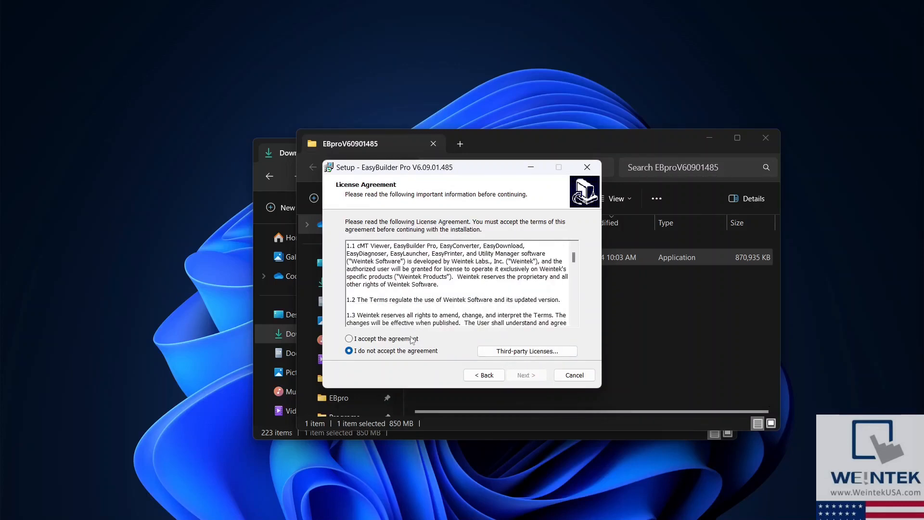
{"action": "left_click", "coordinate": [525, 374]}
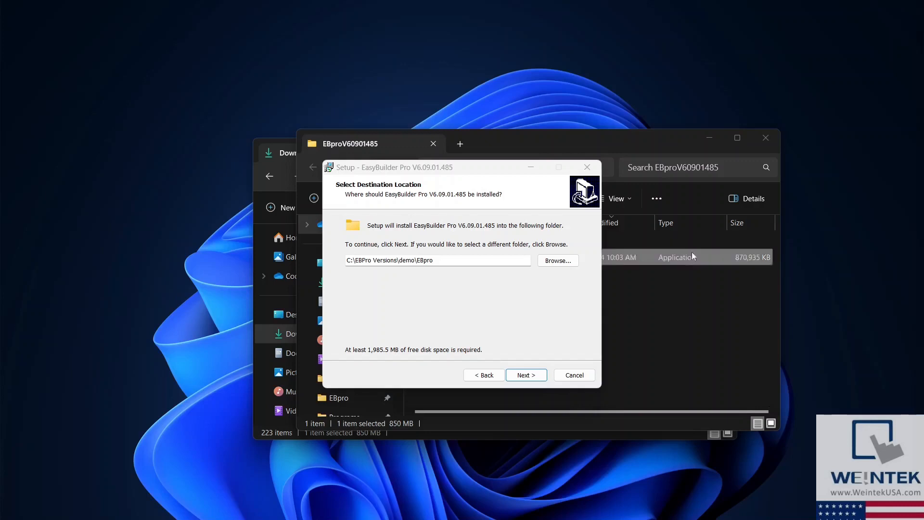
{"action": "mouse_move", "coordinate": [545, 276]}
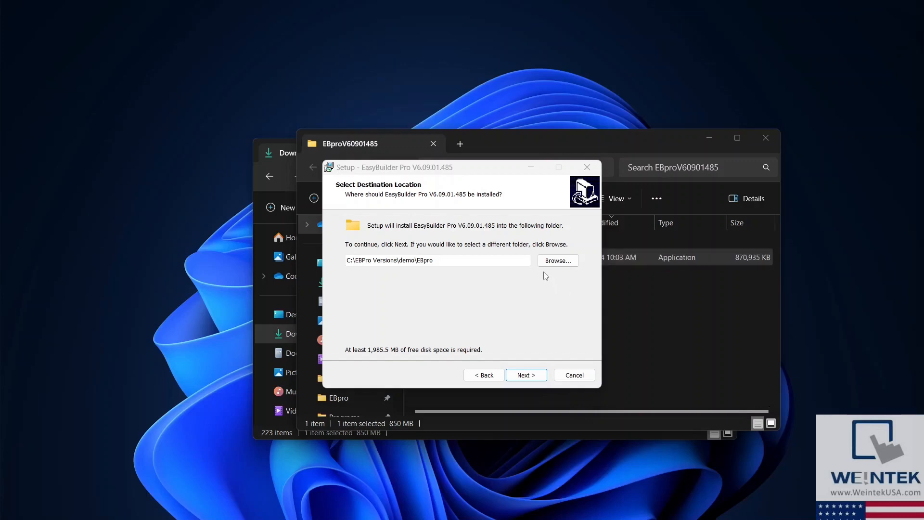
Choose C:\EBPro Versions\demo\EBpro as destination, keep default Start Menu folder, no desktop icon.
{"action": "left_click", "coordinate": [556, 260]}
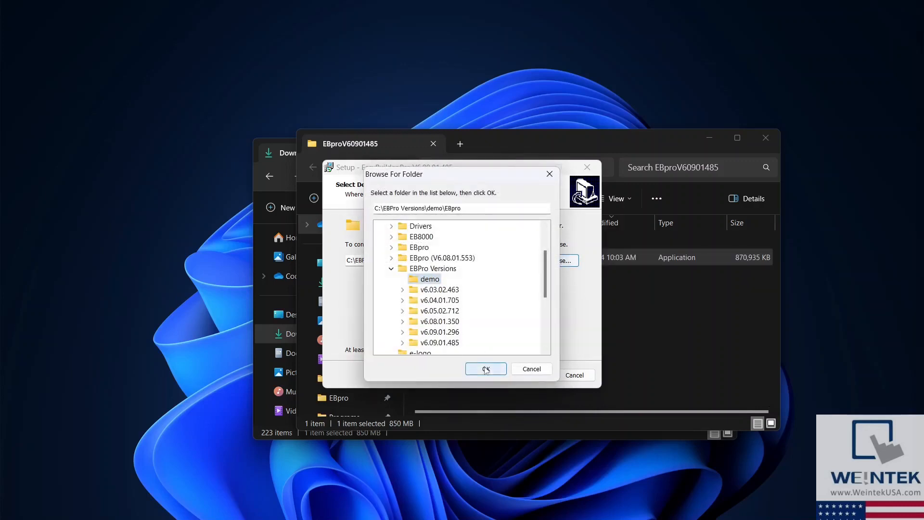
{"action": "left_click", "coordinate": [485, 369]}
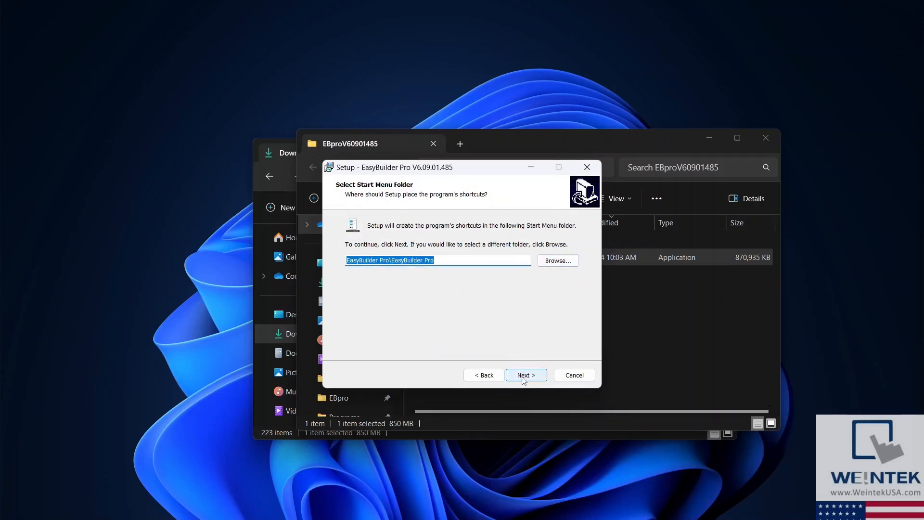
{"action": "left_click", "coordinate": [525, 374]}
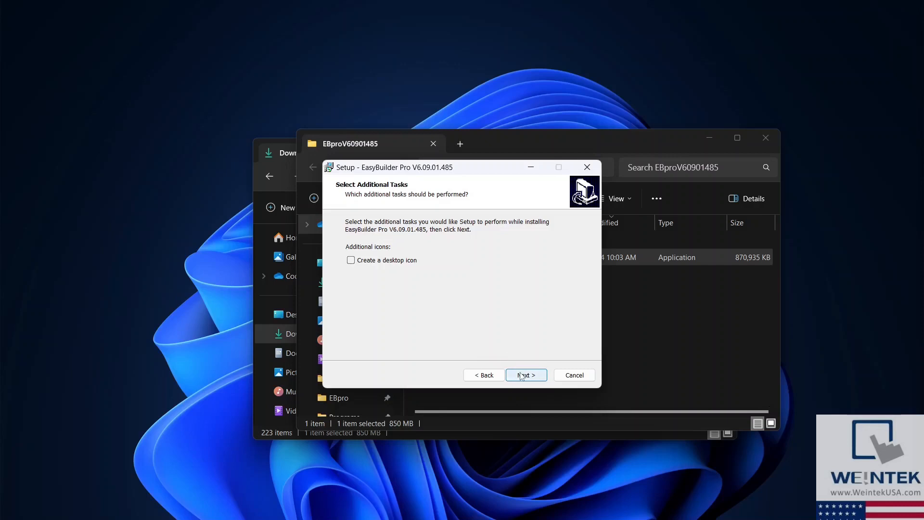
{"action": "left_click", "coordinate": [525, 375]}
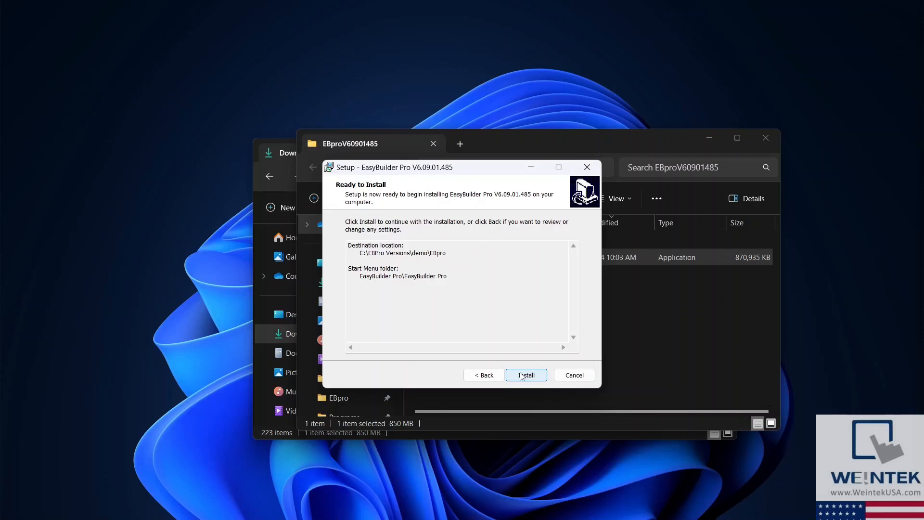
Install EasyBuilder Pro V6.09.01.485 and finish the completed wizard.
{"action": "left_click", "coordinate": [525, 374]}
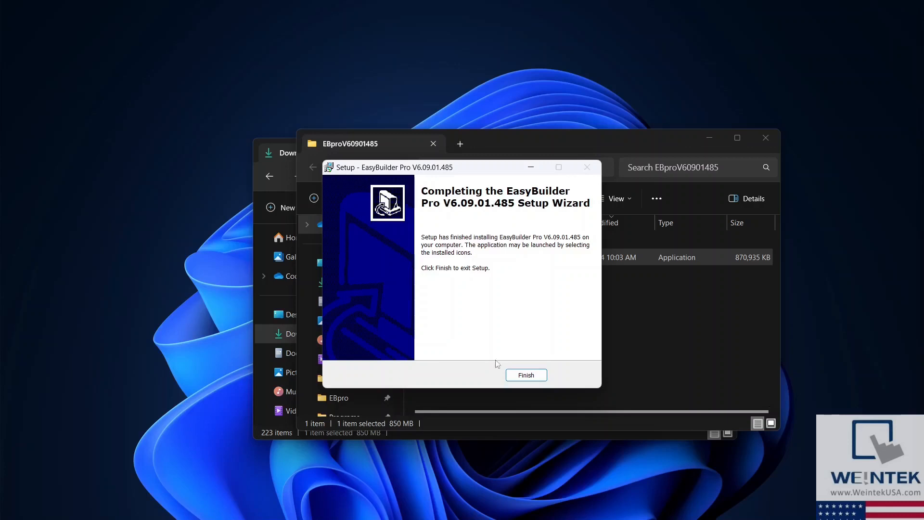
{"action": "left_click", "coordinate": [525, 375]}
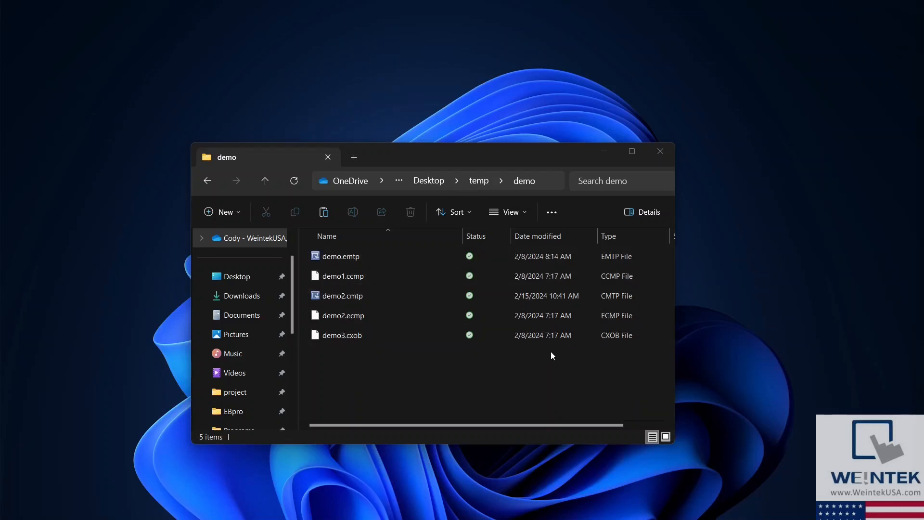
Point out the demo3.cxob, demo2.cmtp and demo1.ccmp project files in the demo folder.
{"action": "left_click", "coordinate": [341, 335]}
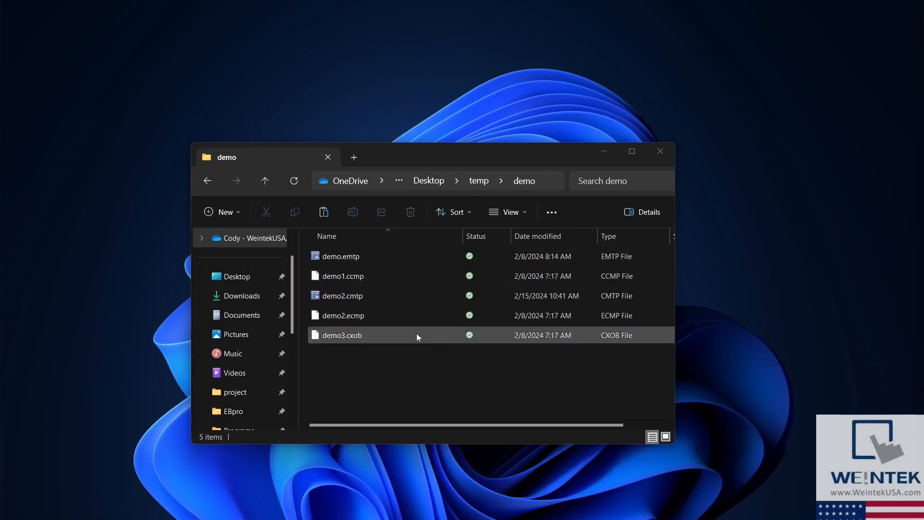
{"action": "left_click", "coordinate": [341, 295]}
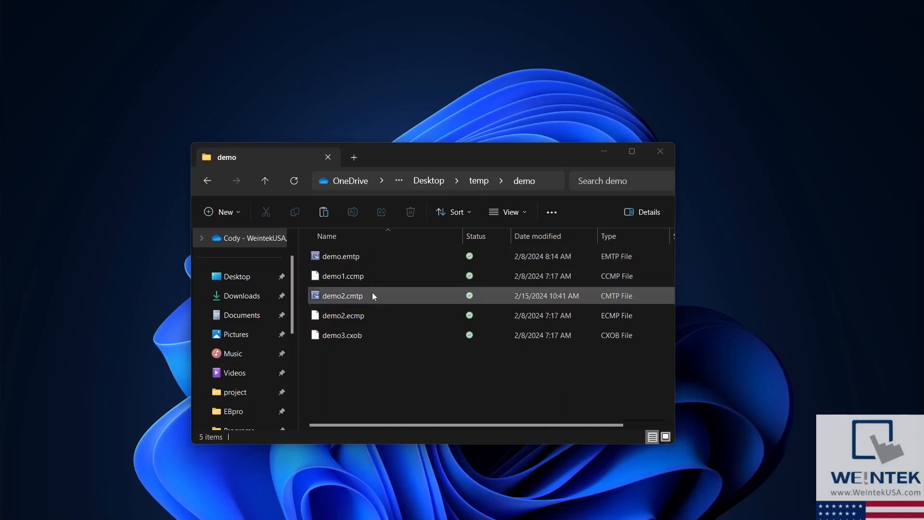
{"action": "mouse_move", "coordinate": [373, 298]}
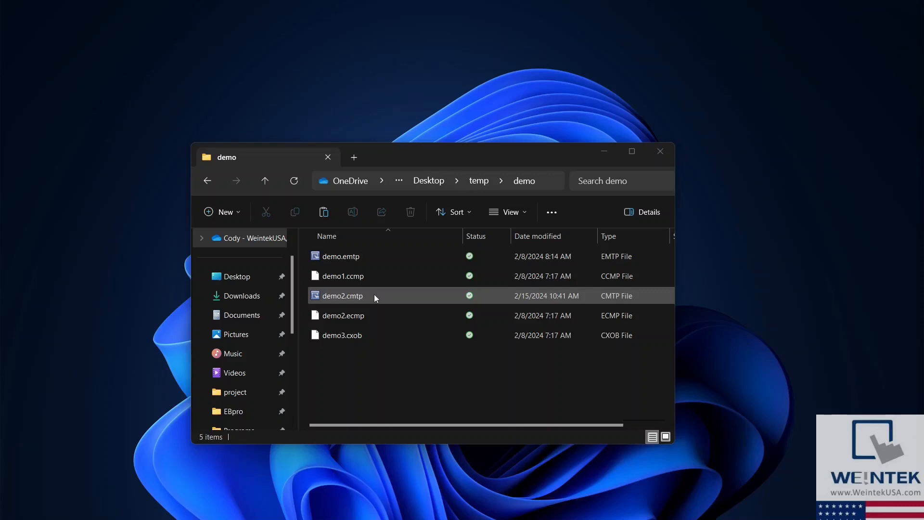
{"action": "left_click", "coordinate": [343, 315]}
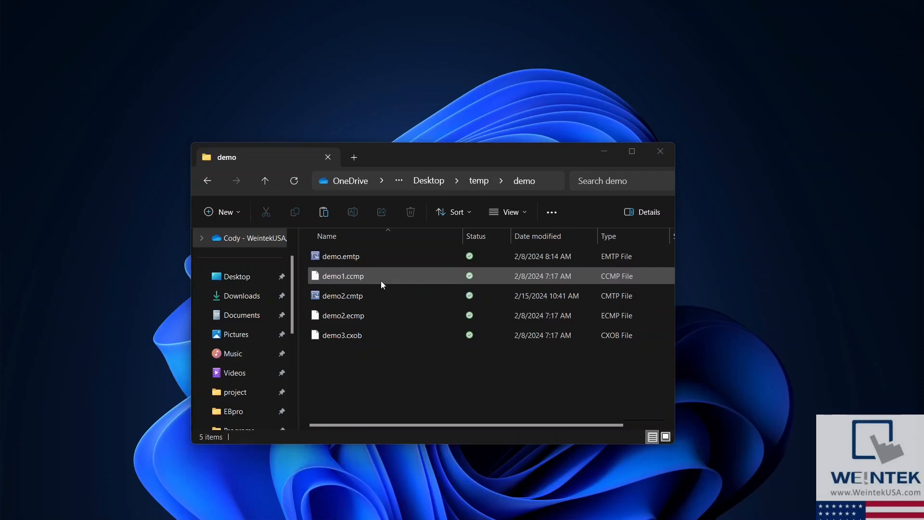
{"action": "left_click", "coordinate": [342, 335]}
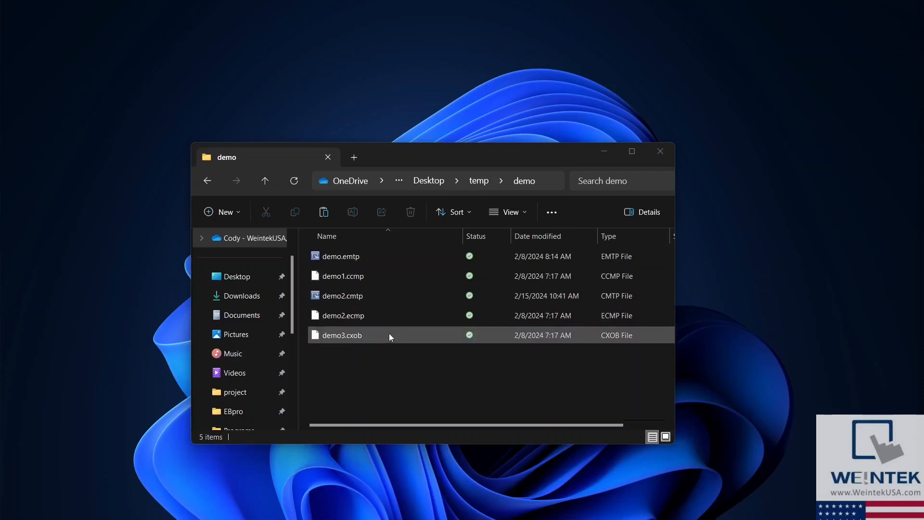